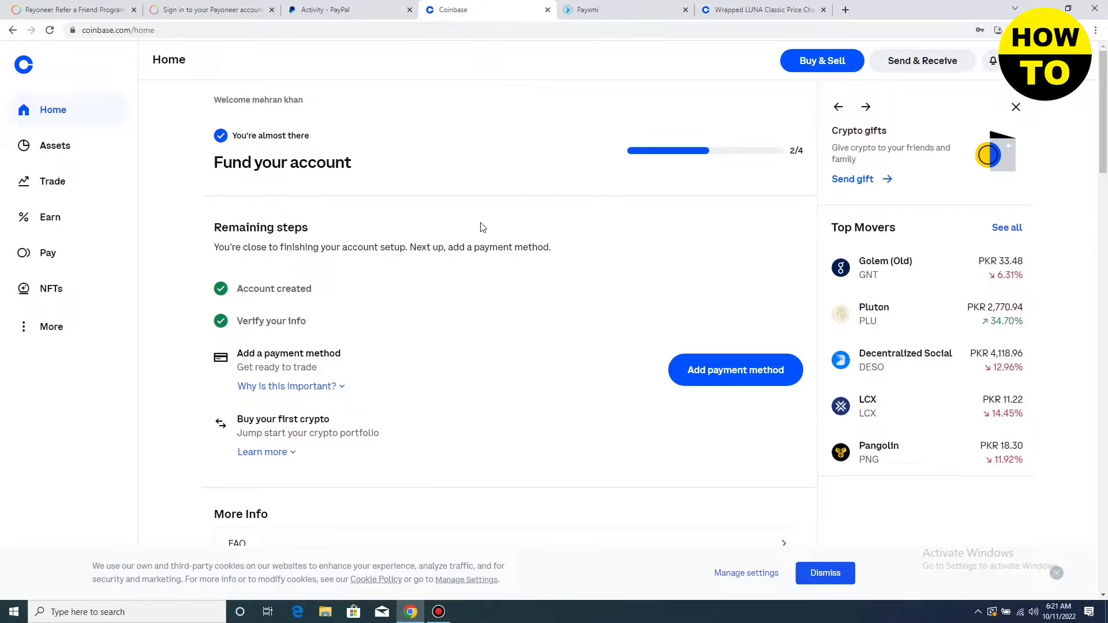
mouse_move(558, 176)
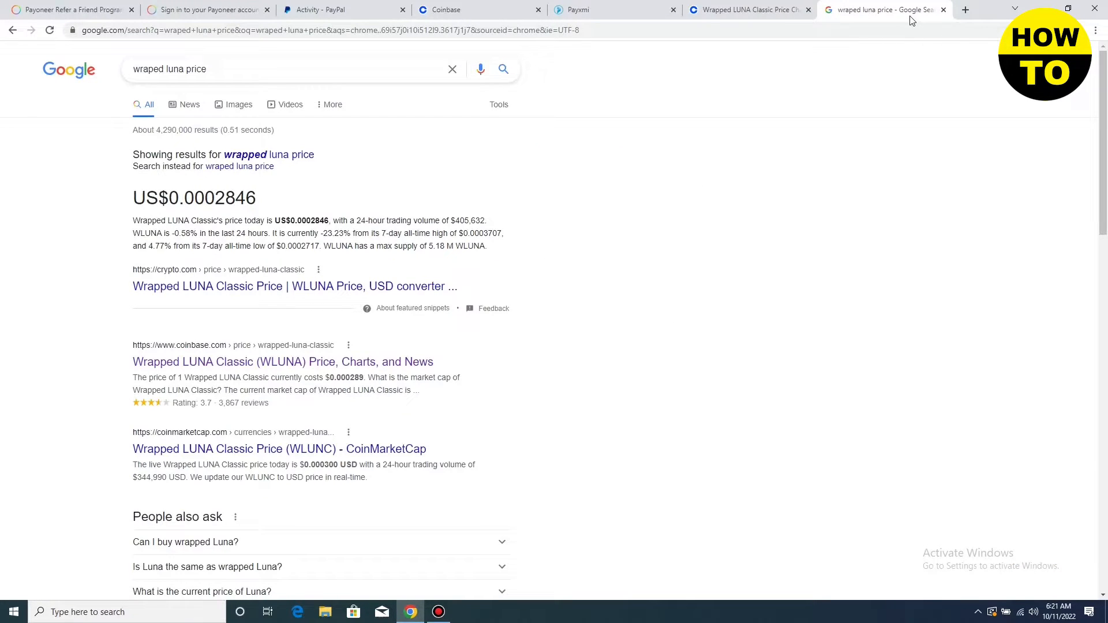
Step: Open the 'Wrapped LUNA Classic (WLUNA) Price, Charts, and News' Coinbase search result
click(747, 10)
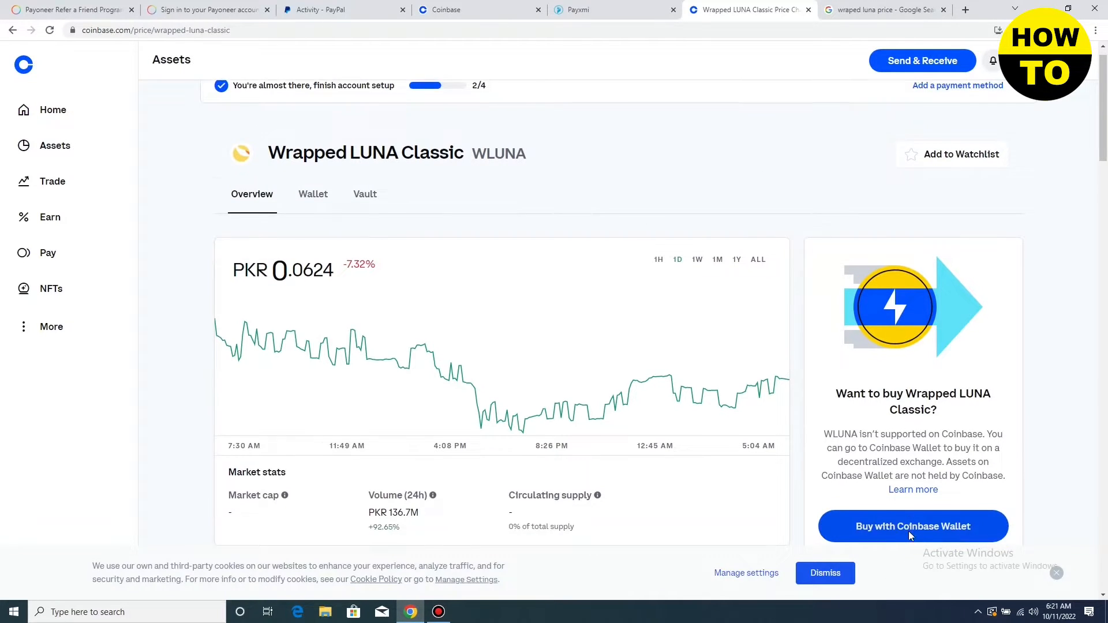
Step: Open Get Coinbase Wallet in a new tab via Buy with Coinbase Wallet, then scroll the WLUNA page
click(913, 525)
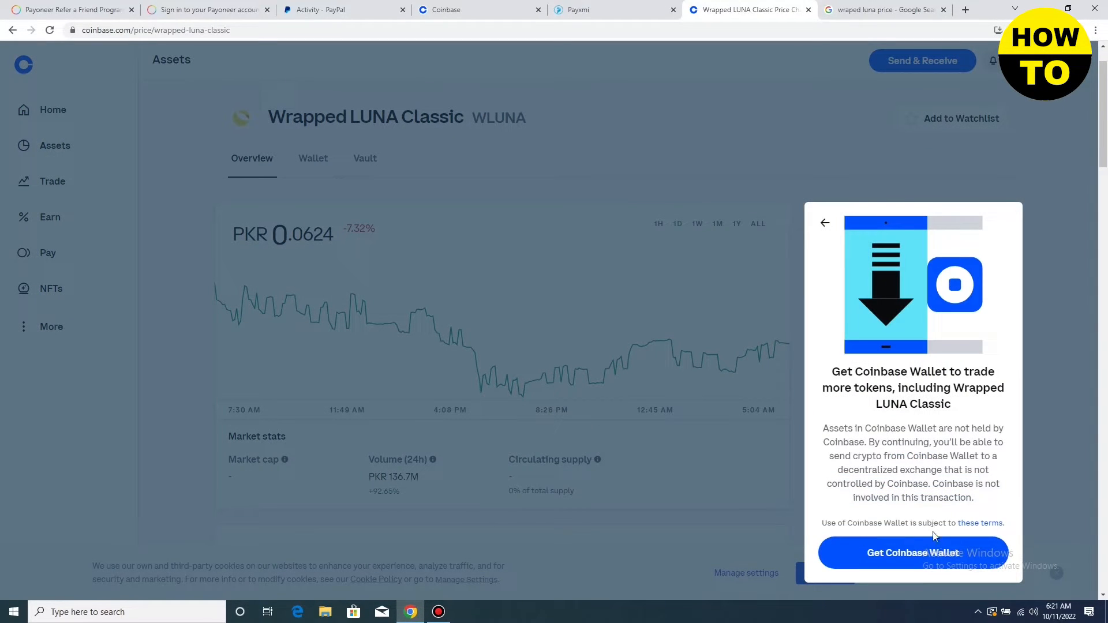
click(912, 553)
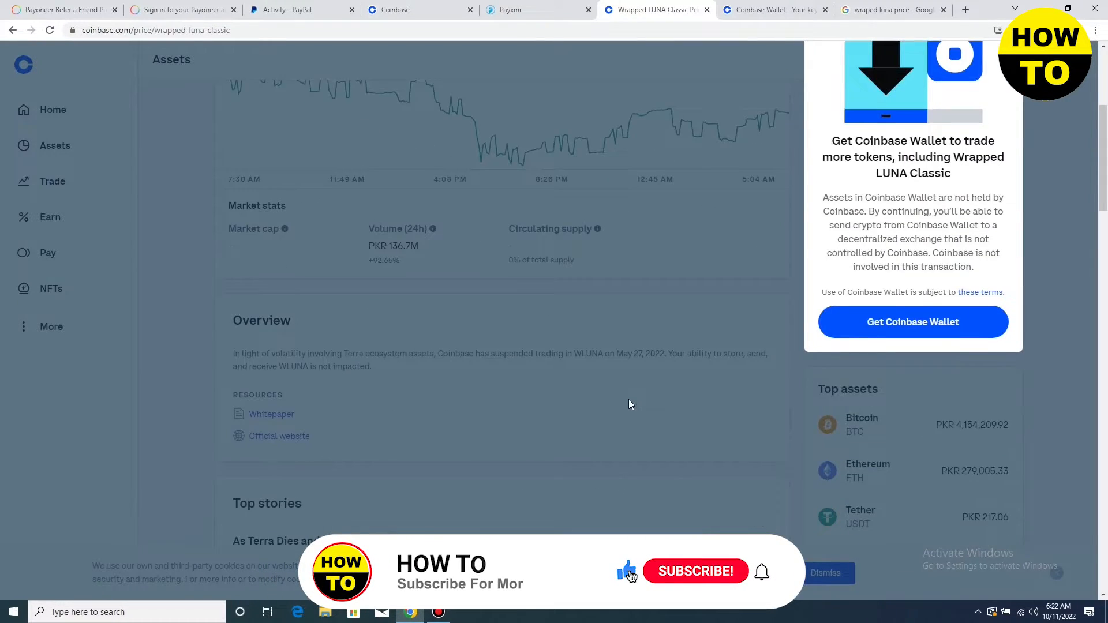
scroll(down, 3)
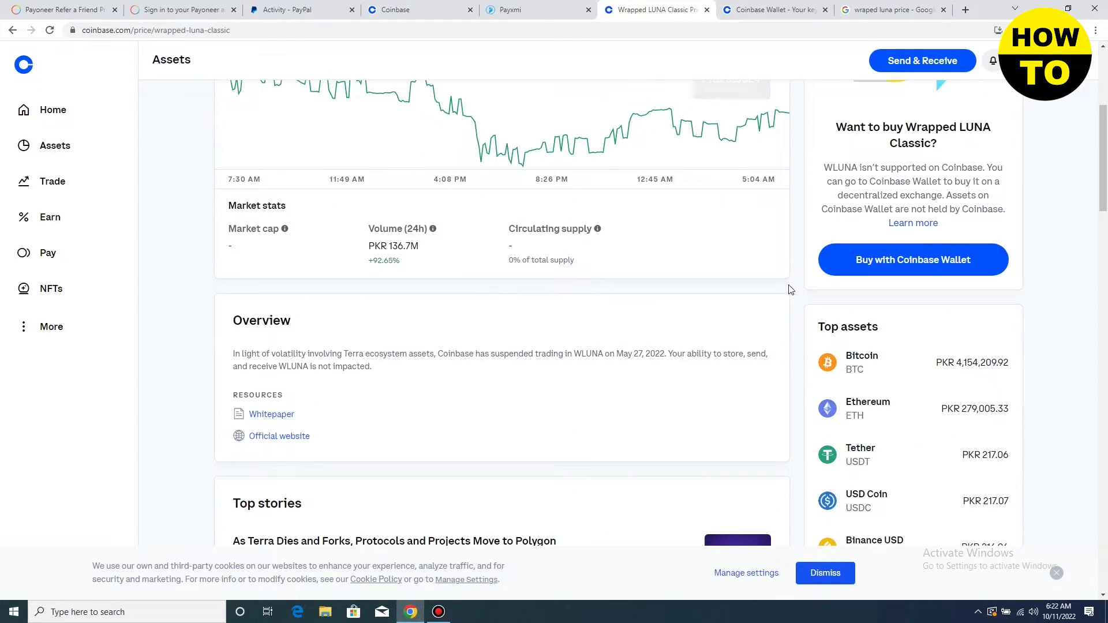
scroll(down, 3)
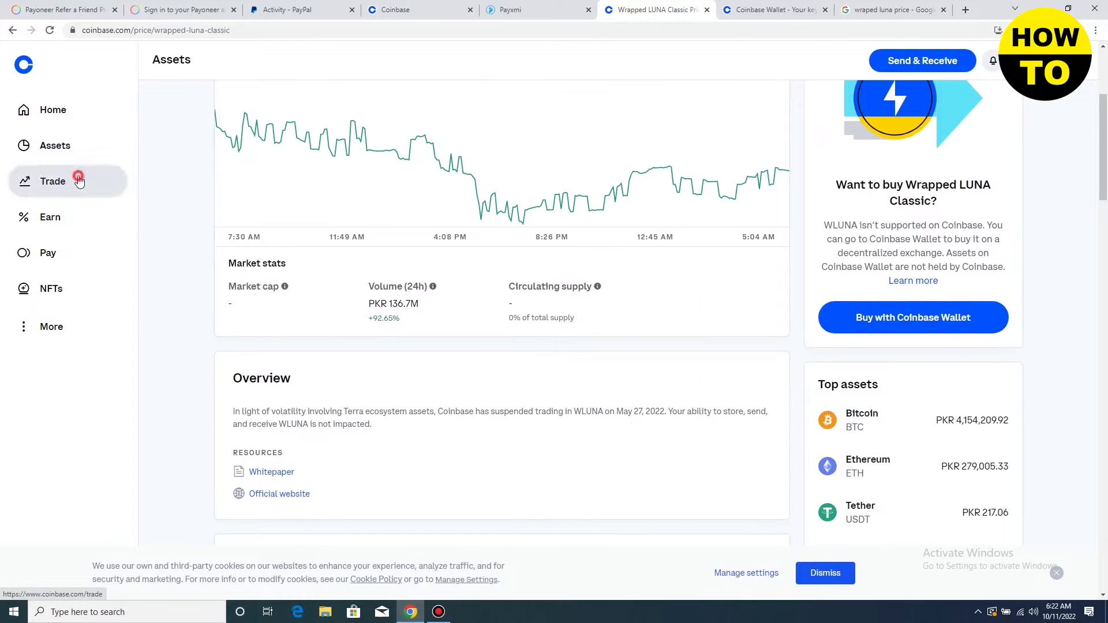
Step: Go to Trade in the sidebar and close the 'Advanced Trading Is Here' popup
click(53, 180)
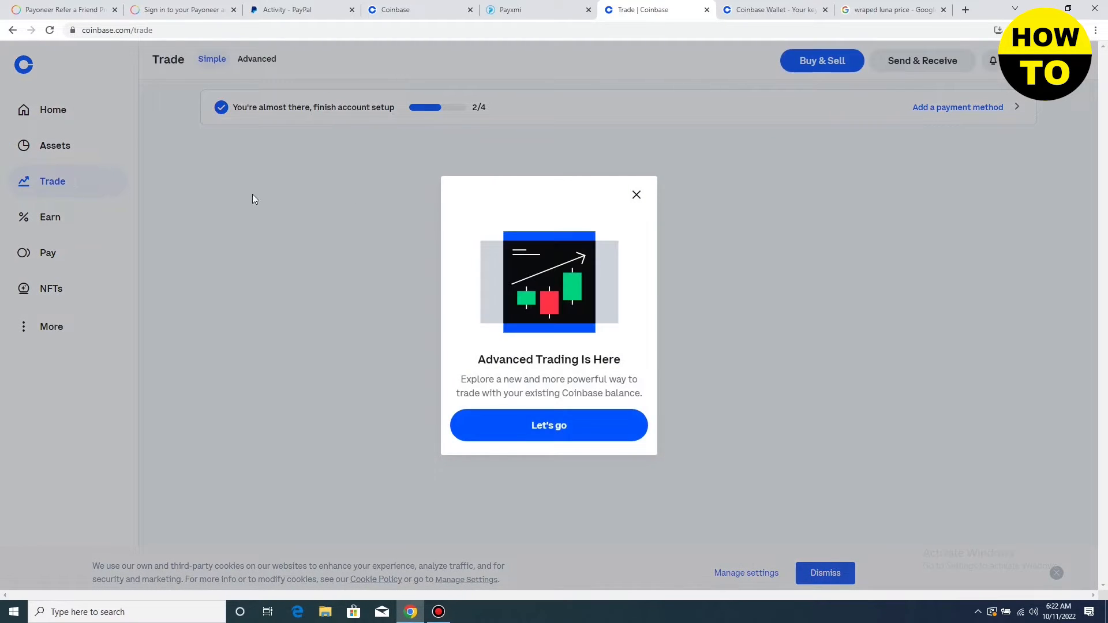
click(635, 194)
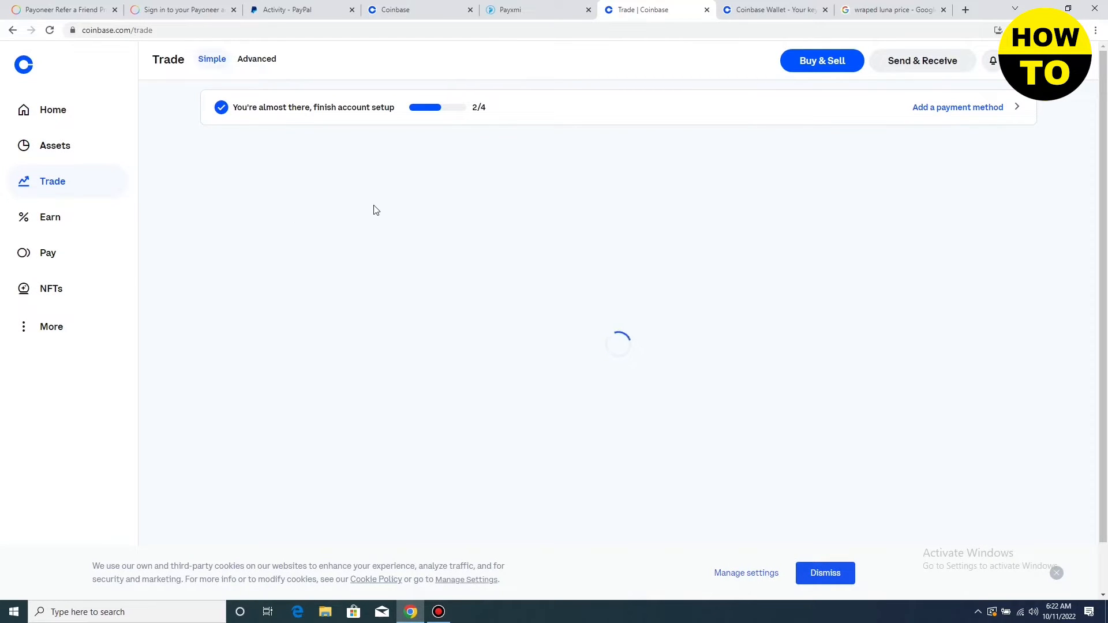
mouse_move(948, 166)
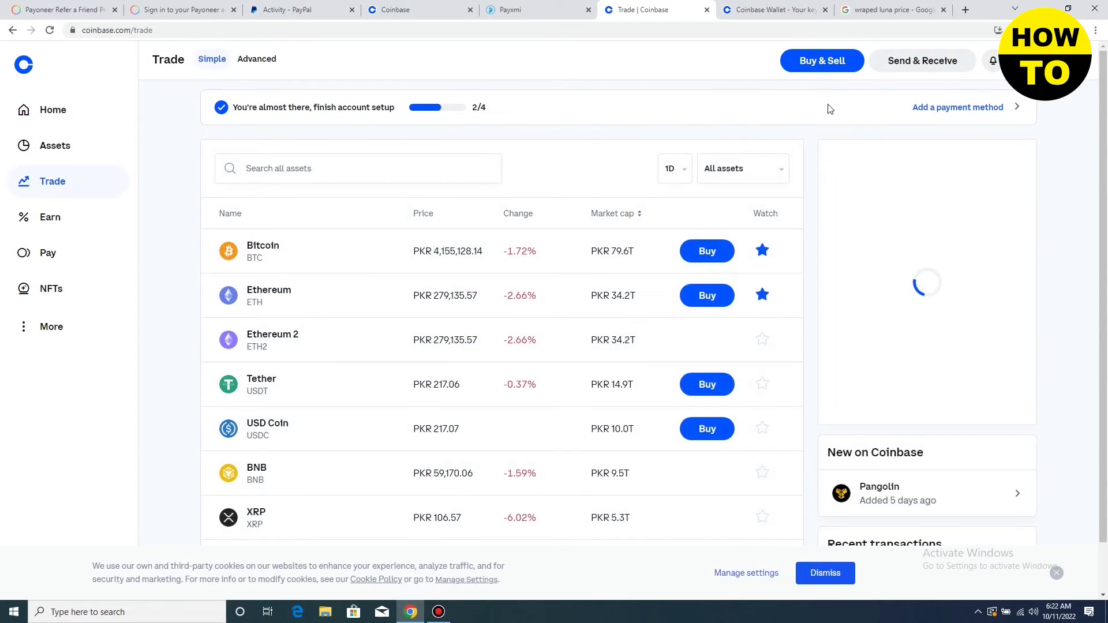
click(821, 60)
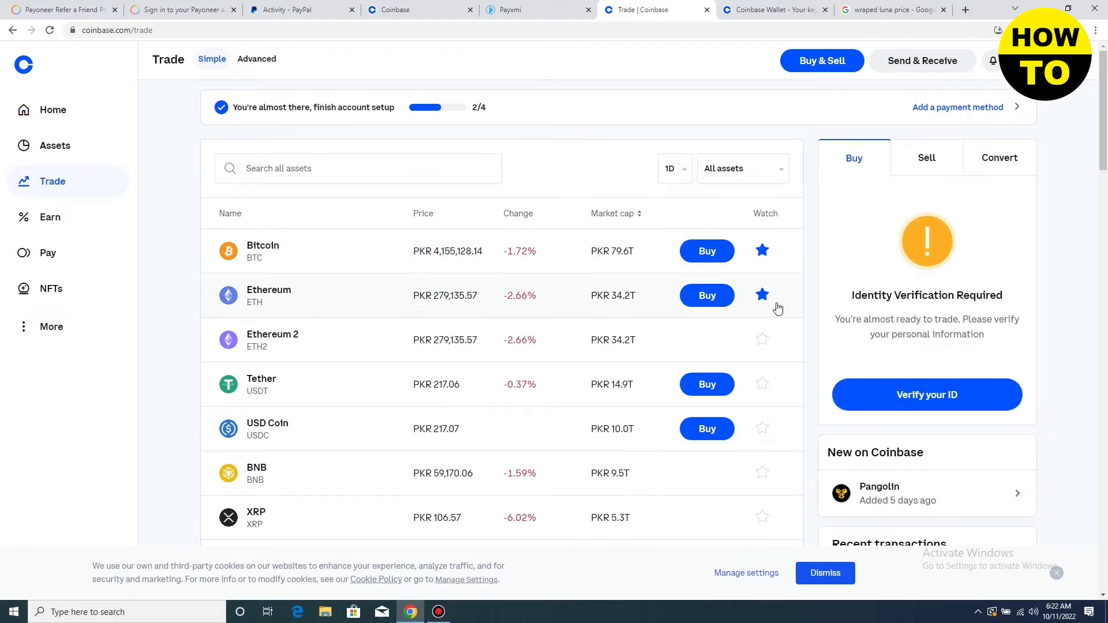